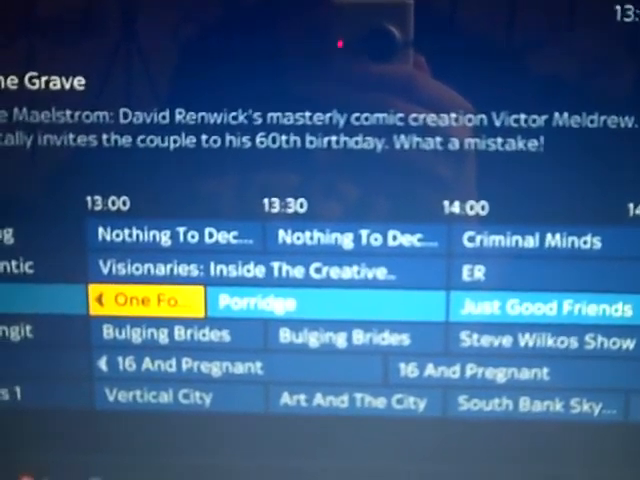
Step: Move the guide highlight up from GOLD to Sky Living's 13:00 'Nothing To Declare' listing
key(up)
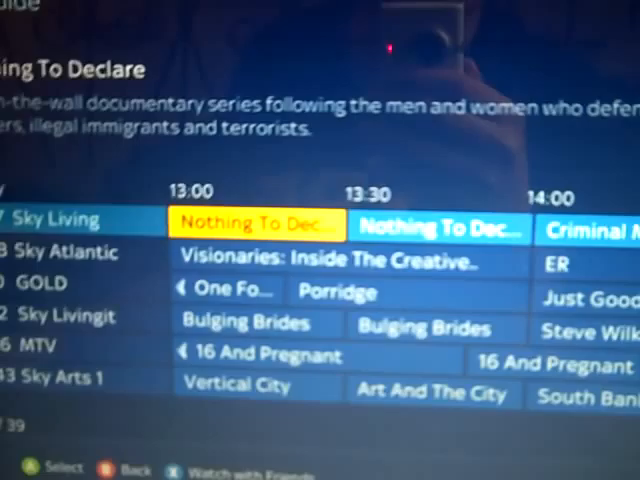